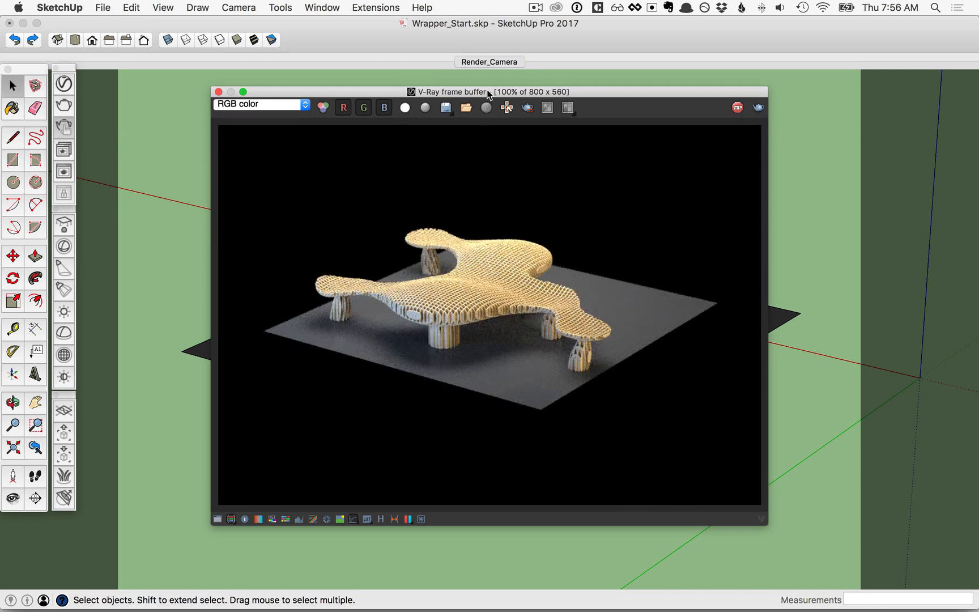
Move the V-Ray frame buffer to the right so the bench model and its render show side by side.
drag(487, 92, 698, 74)
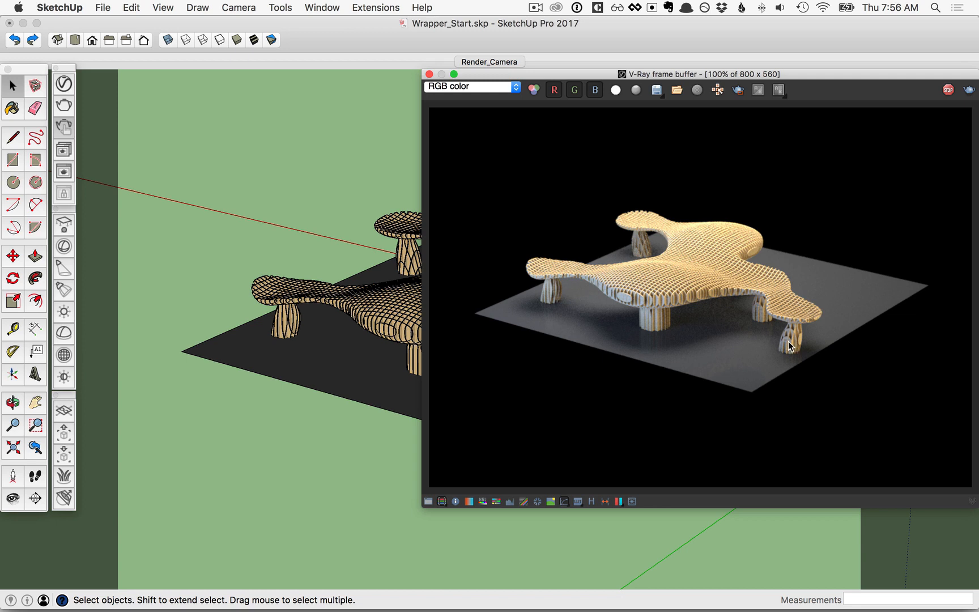
mouse_move(761, 328)
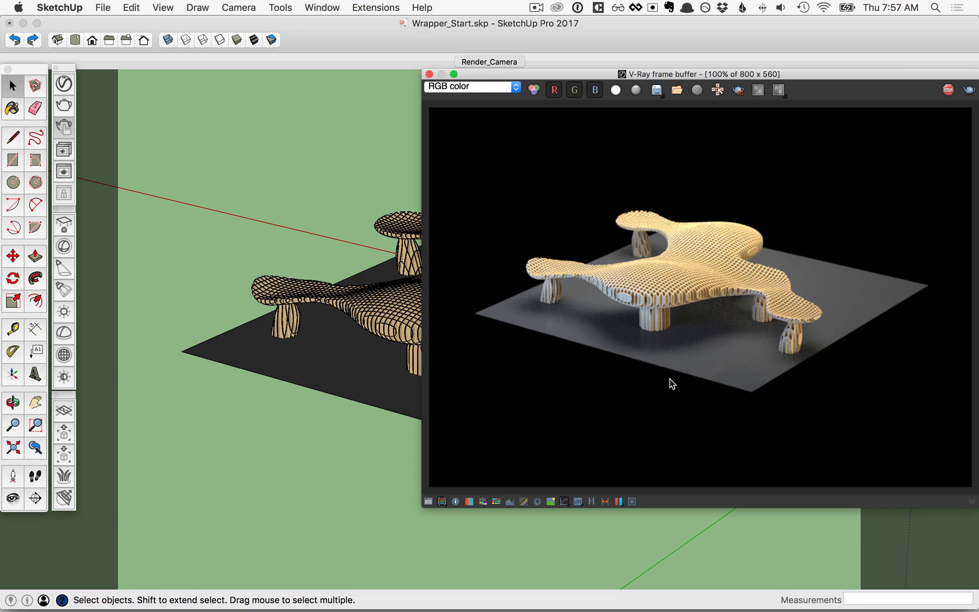
mouse_move(746, 384)
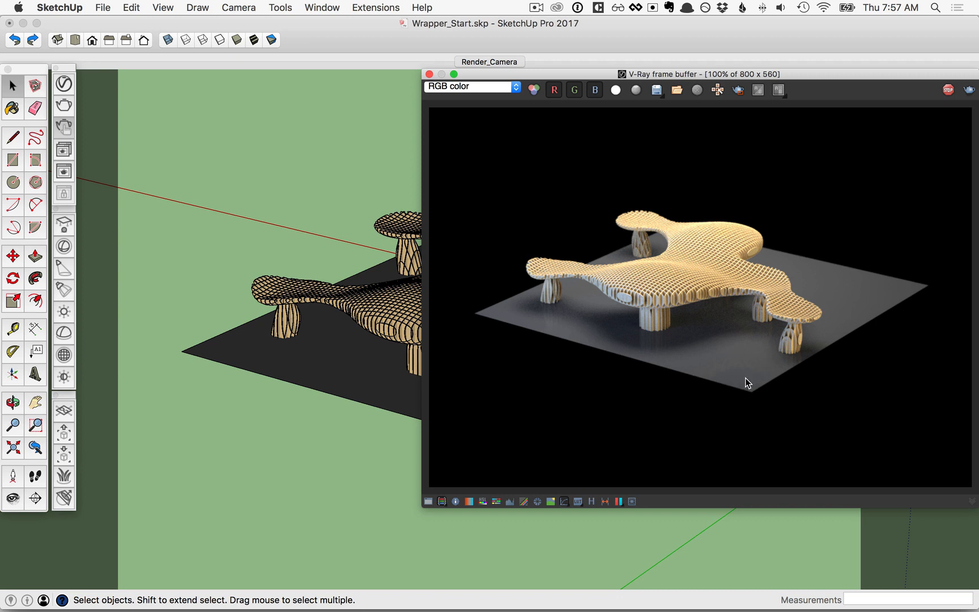
mouse_move(762, 364)
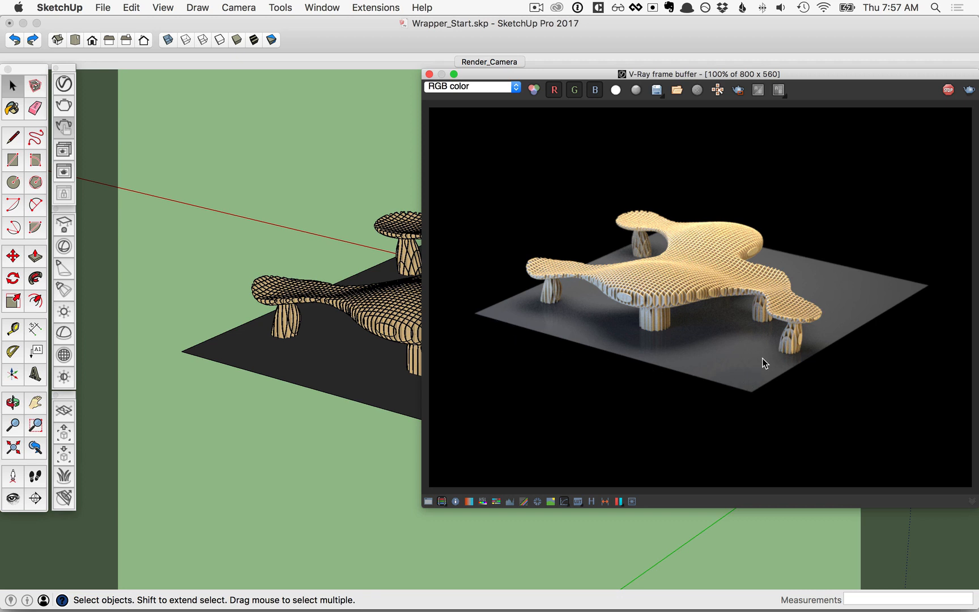
mouse_move(690, 333)
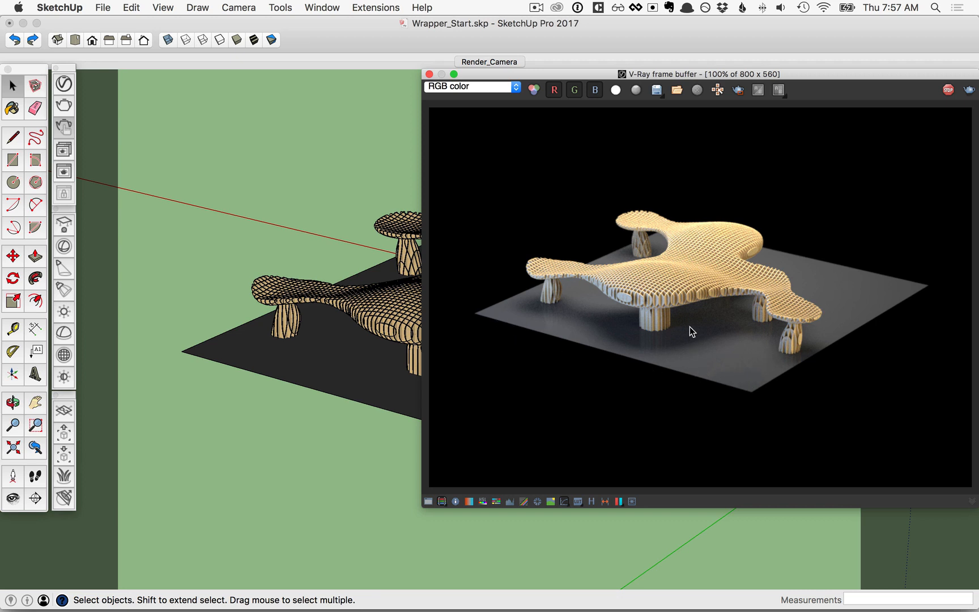
mouse_move(837, 291)
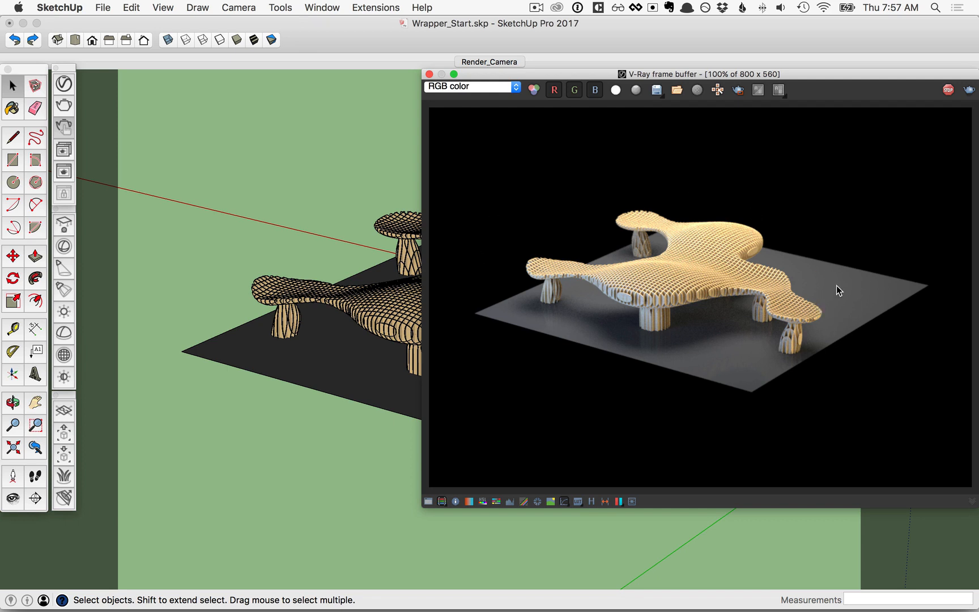
mouse_move(728, 442)
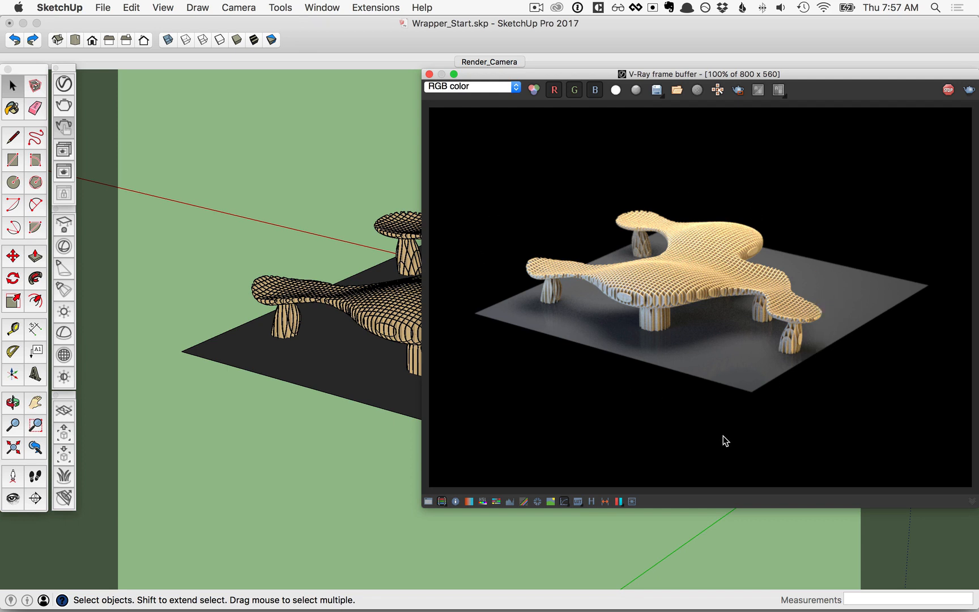
mouse_move(166, 261)
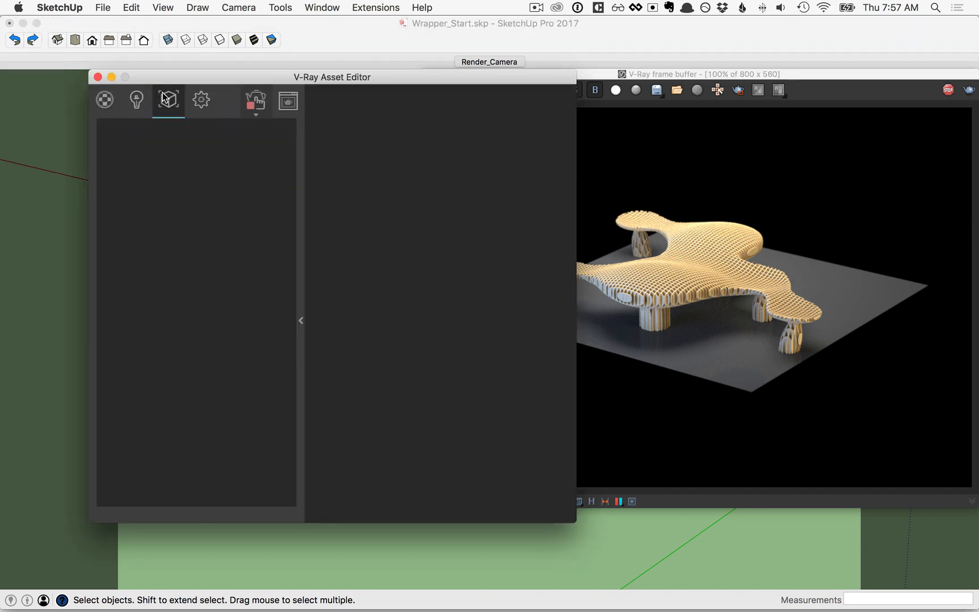
Load assets/Backplate.jpg (white table photo) as a Bitmap in the Environment background slot.
click(202, 100)
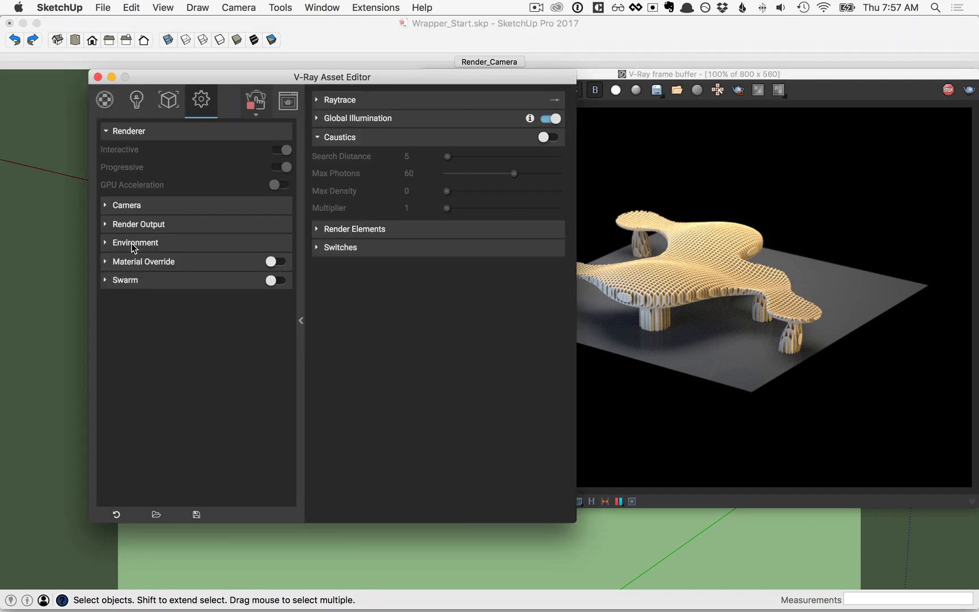
click(135, 242)
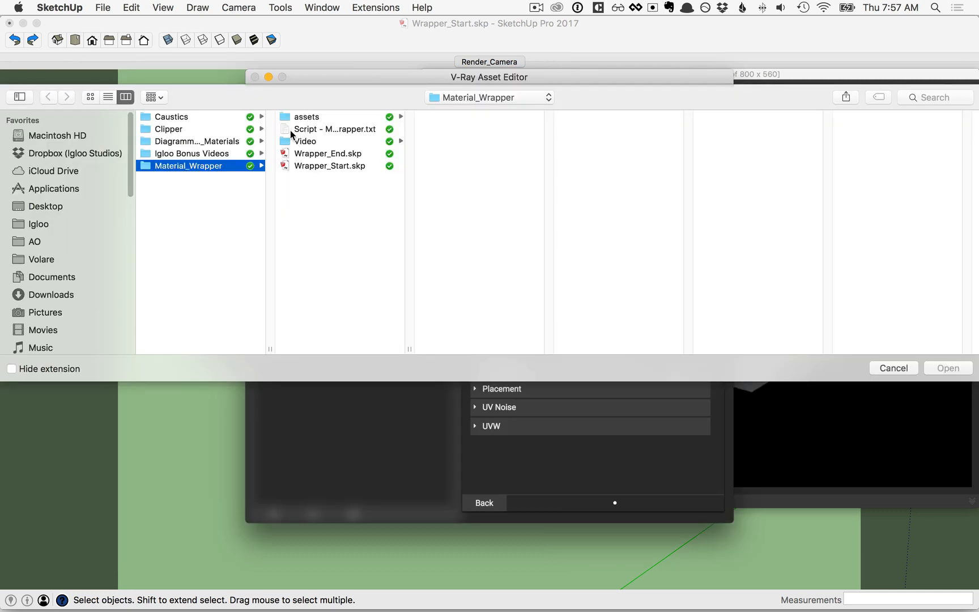
click(306, 116)
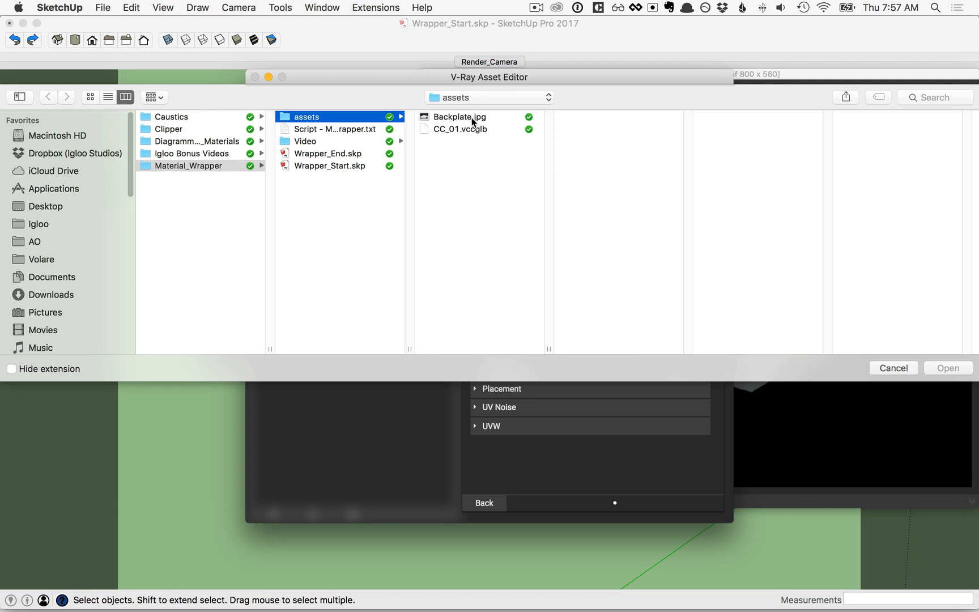
click(460, 117)
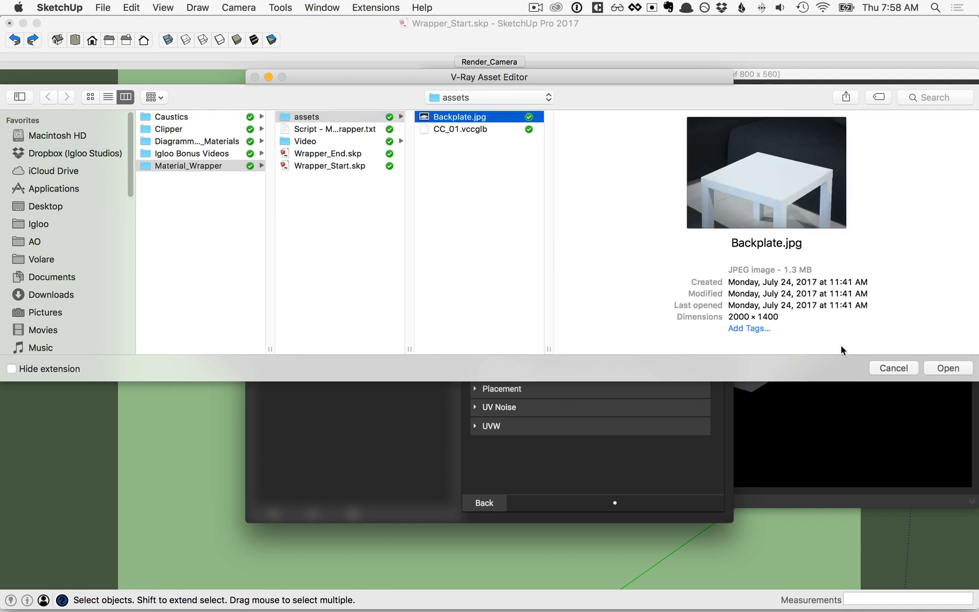
click(949, 367)
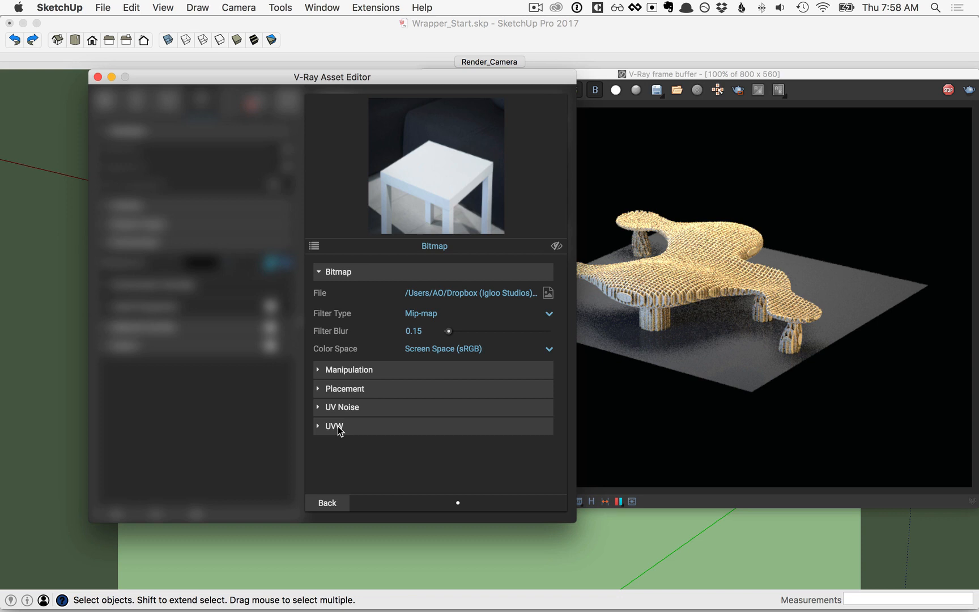
Switch the backplate bitmap's UVW mapping from UVWGenChannel to UVWGenEnvironment.
click(333, 426)
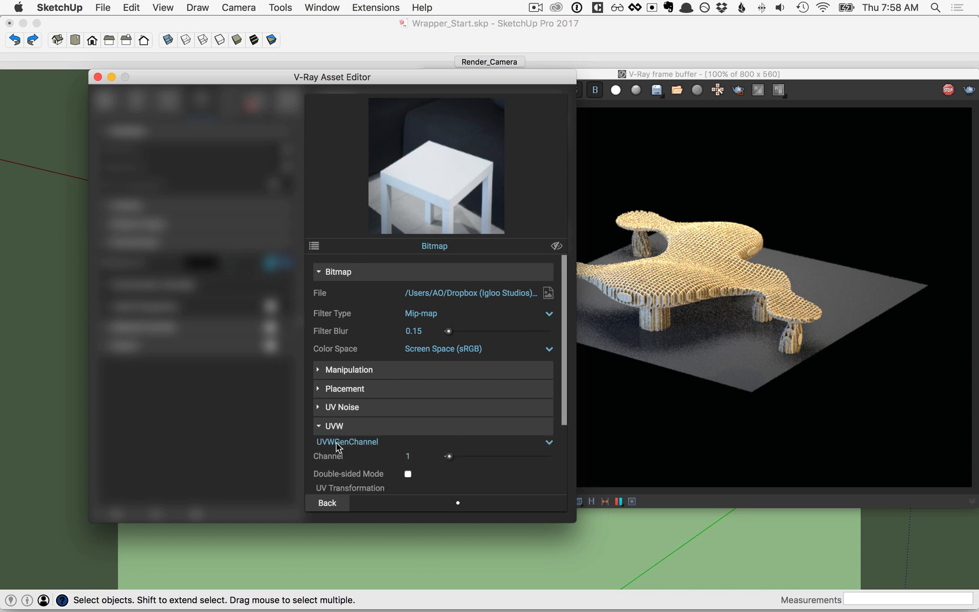
click(348, 442)
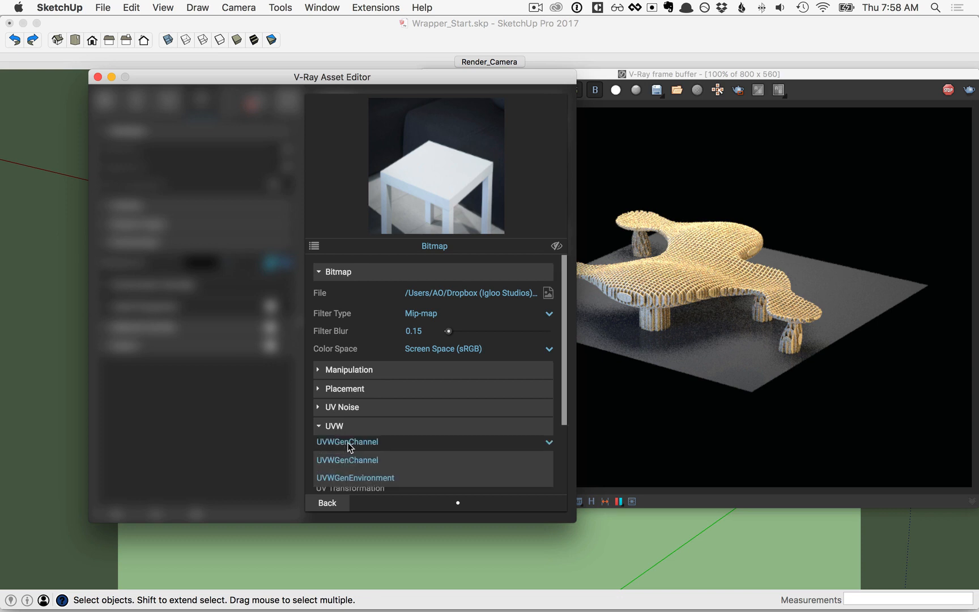
mouse_move(357, 484)
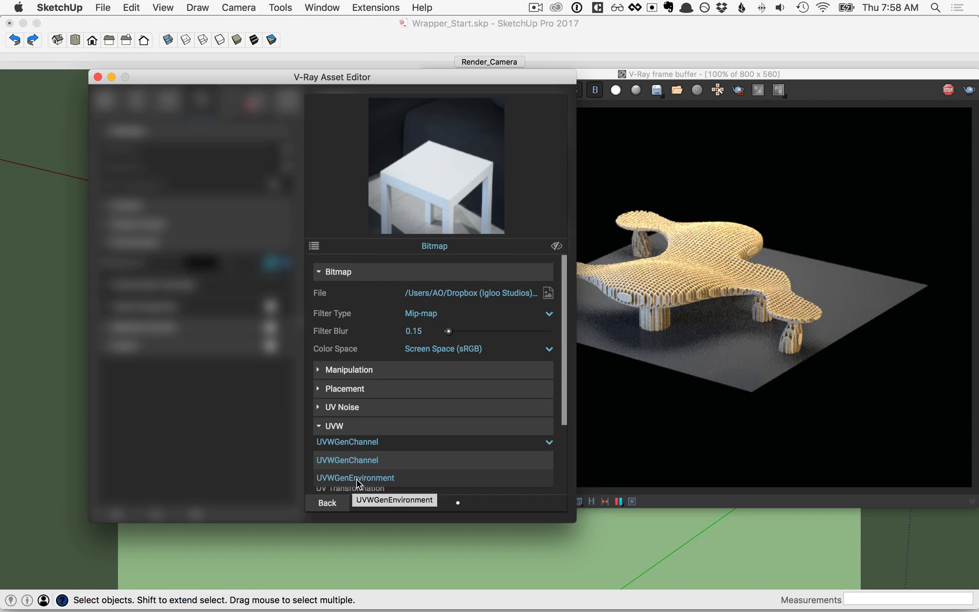
click(356, 478)
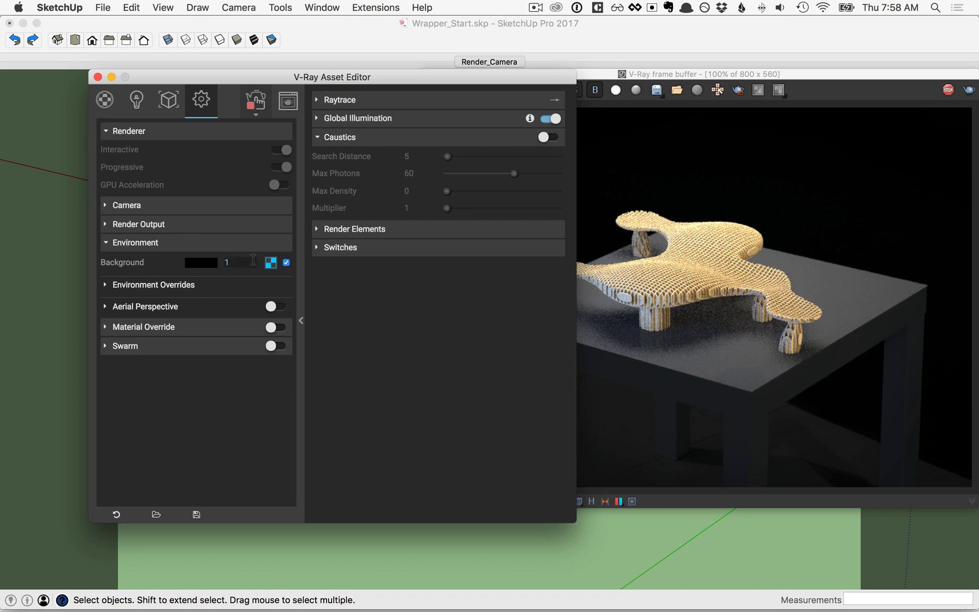
Raise the Environment Background intensity to 60 and expand the Environment Overrides rollout.
click(227, 263)
text(60)
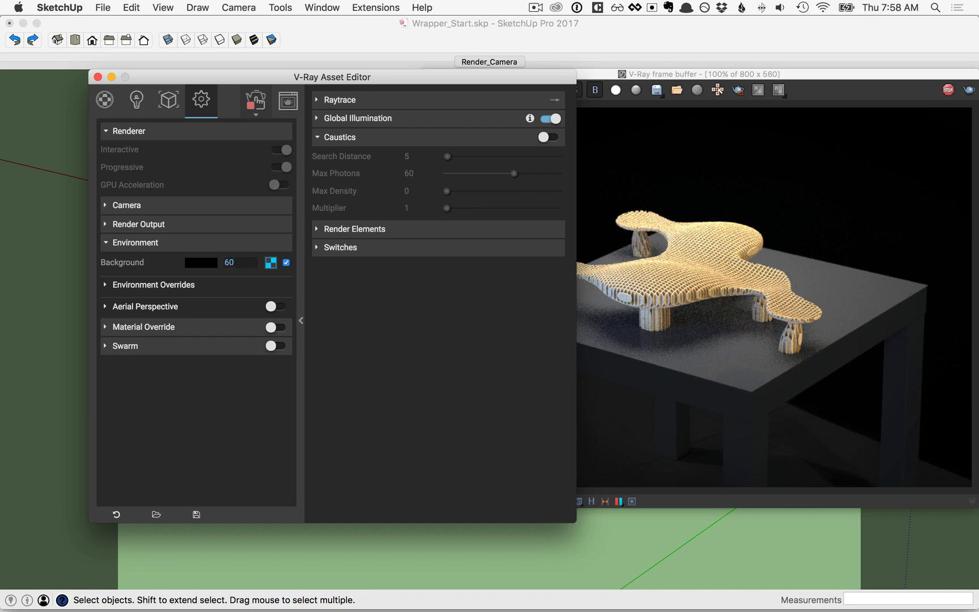
click(105, 285)
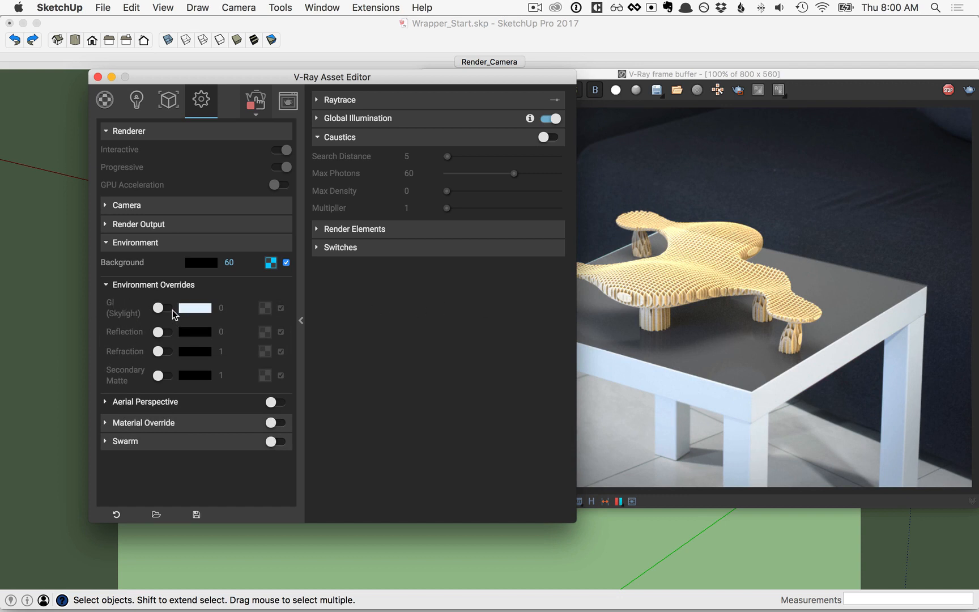
Enable the GI (Skylight) and Reflection environment overrides.
click(162, 308)
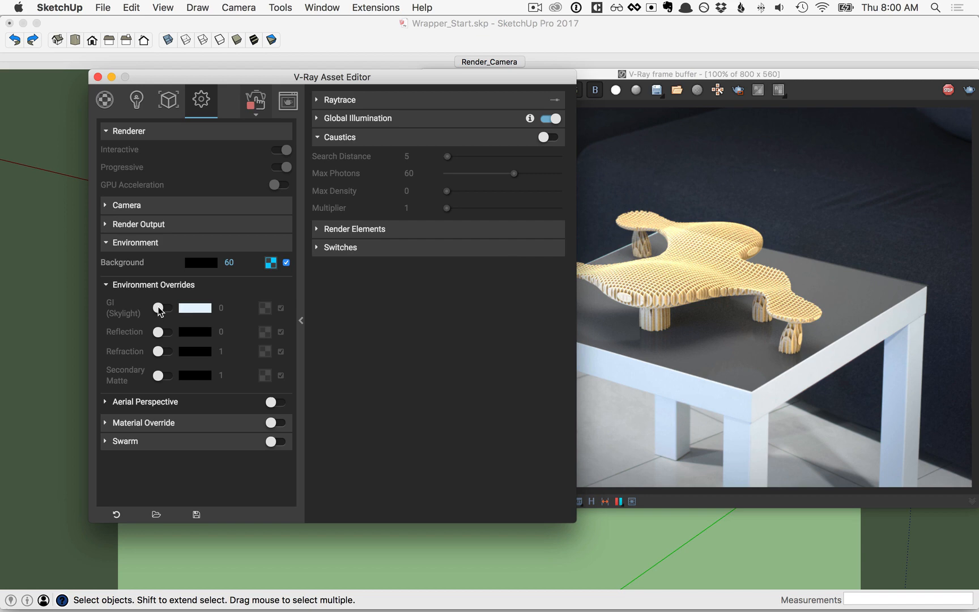
click(163, 308)
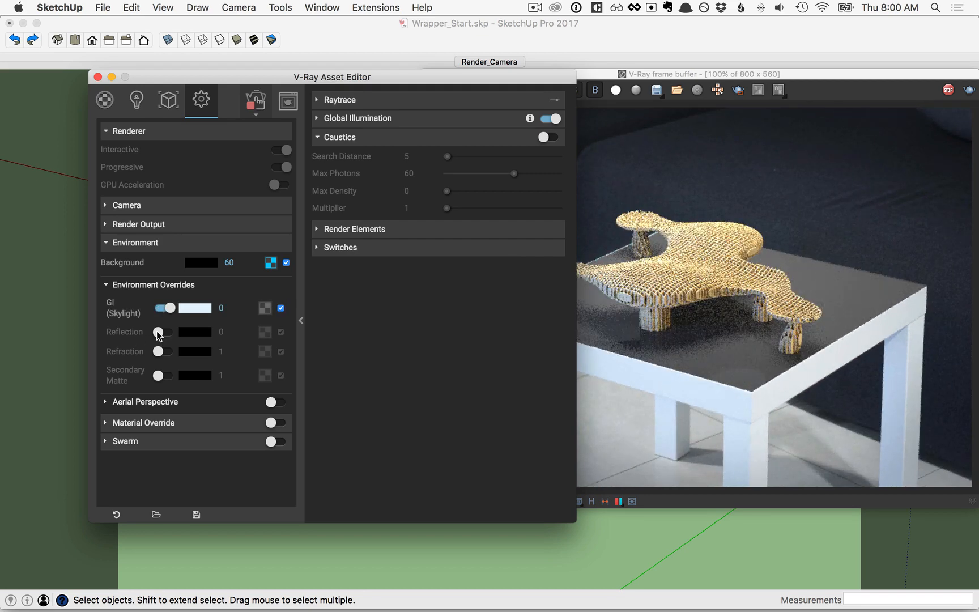
click(164, 332)
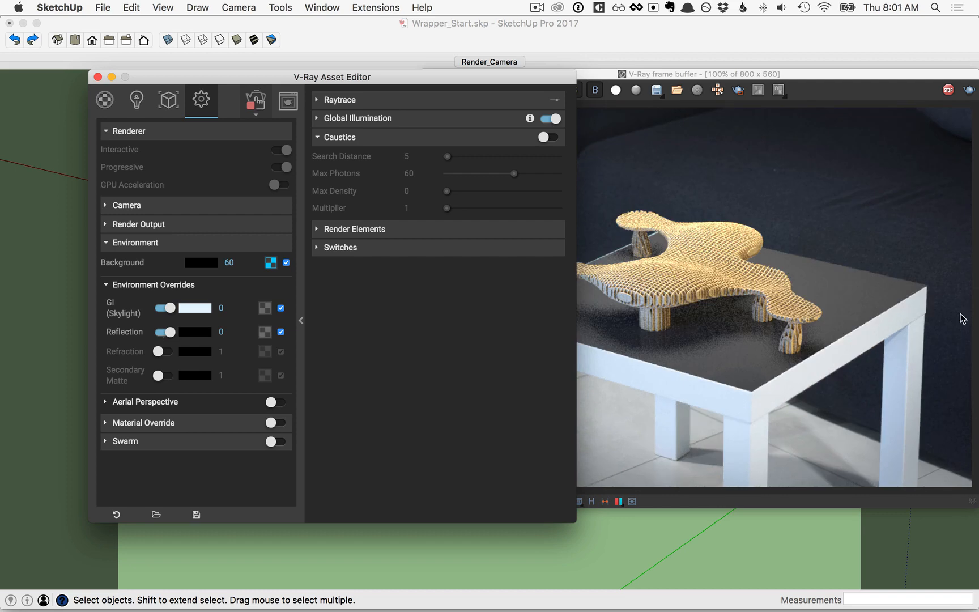
mouse_move(870, 430)
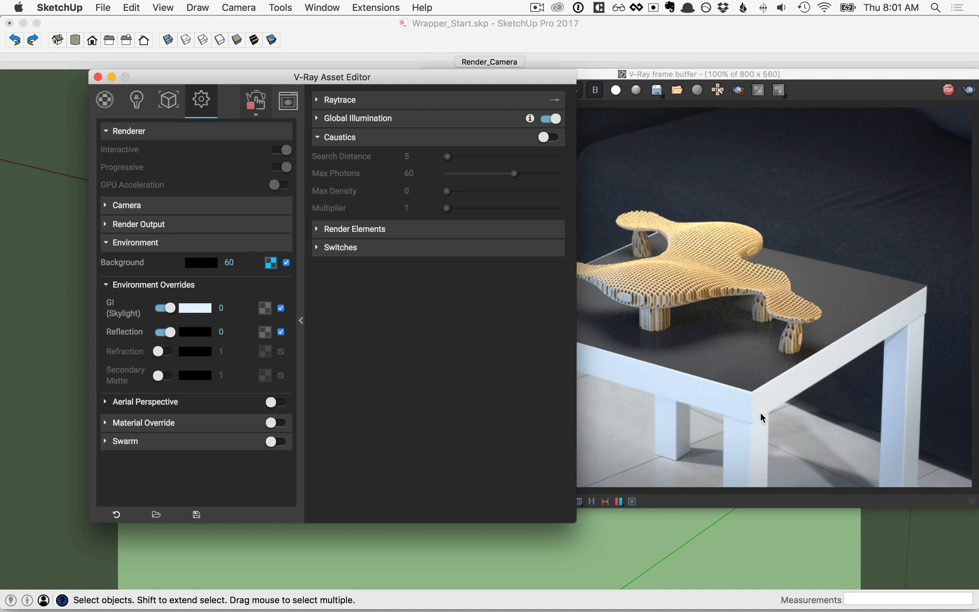
mouse_move(760, 455)
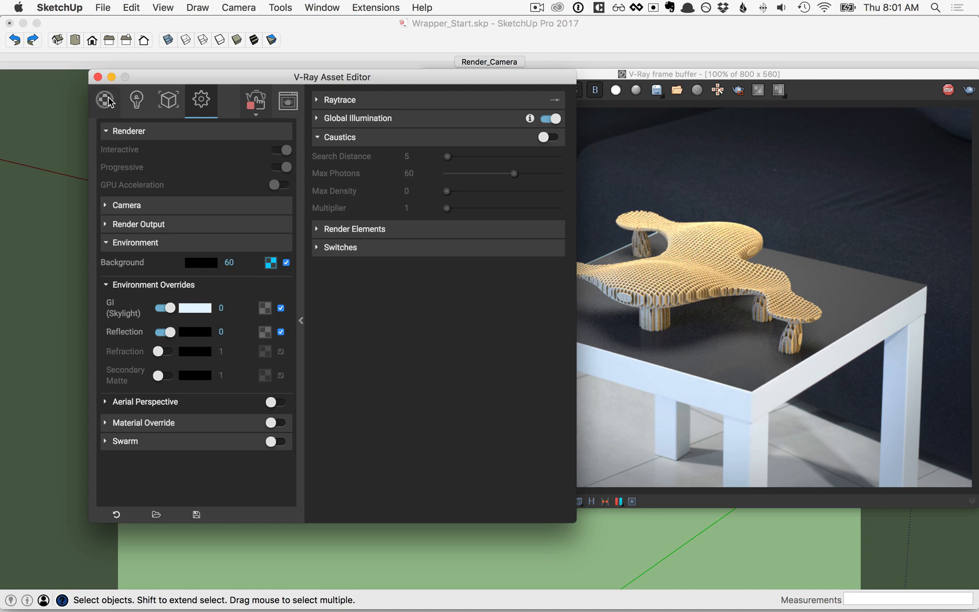
Create a new Wrapper material in the Asset Editor with /Ground_mtl as its base material.
click(104, 100)
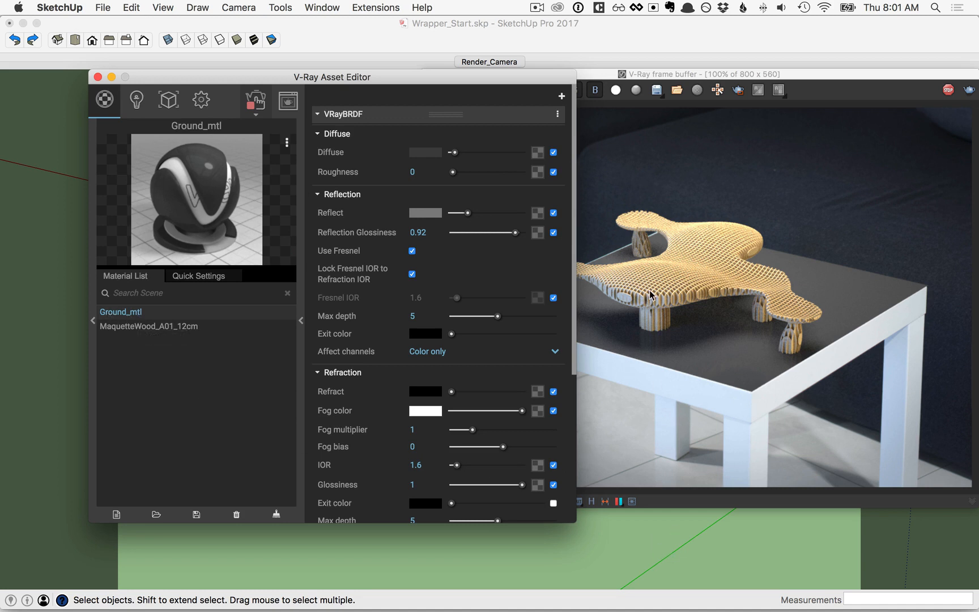
mouse_move(167, 396)
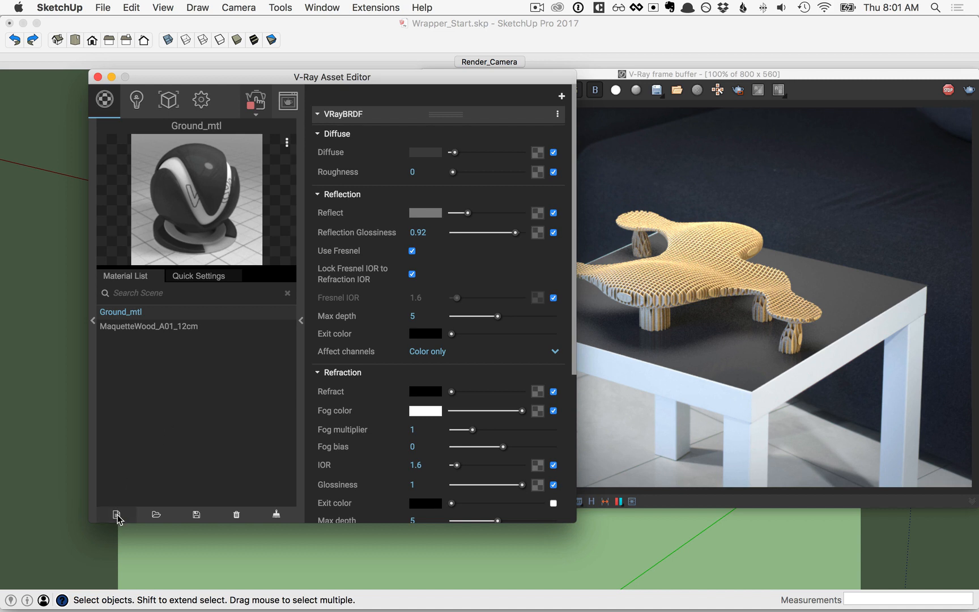
click(117, 515)
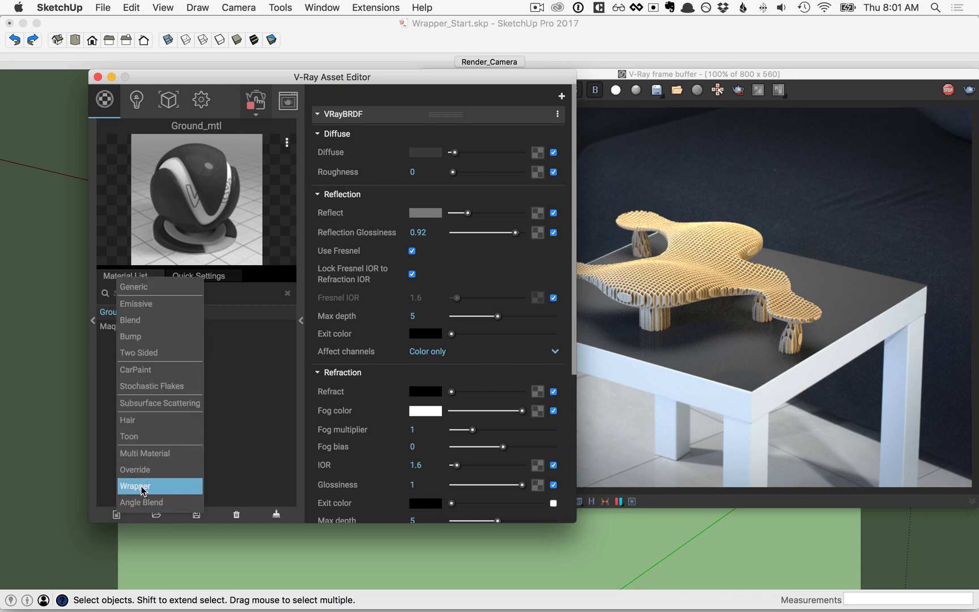
click(135, 487)
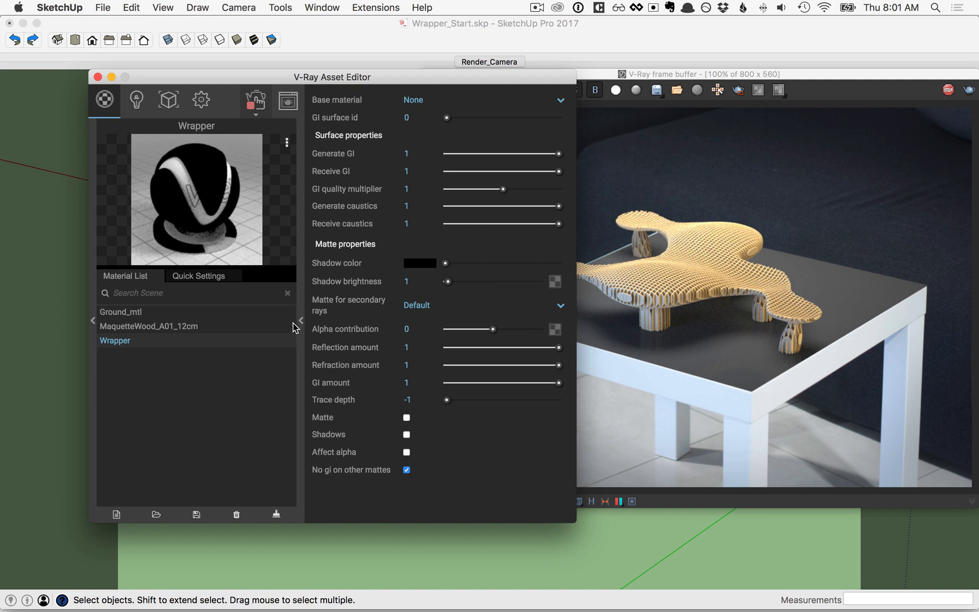
mouse_move(342, 110)
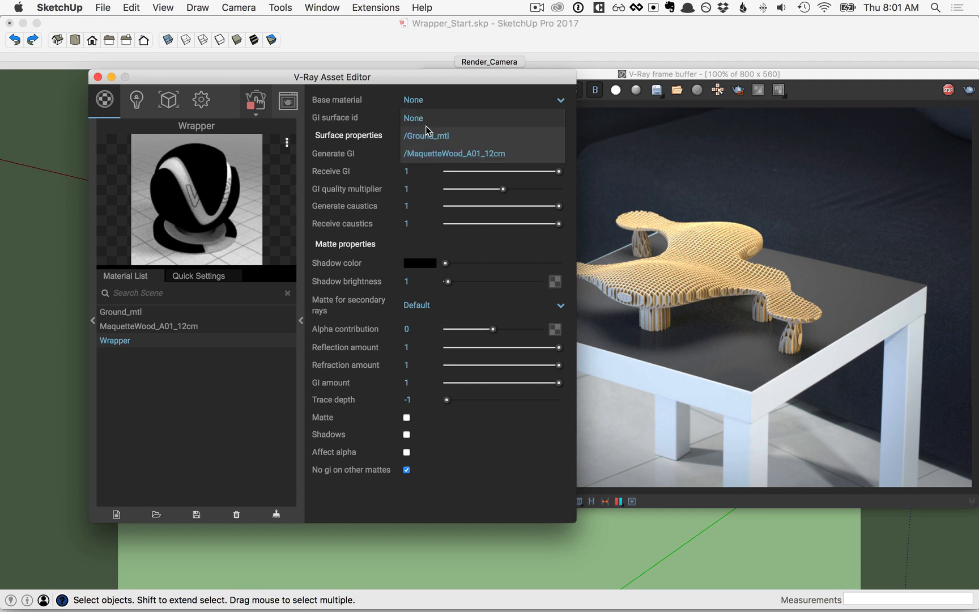
click(426, 136)
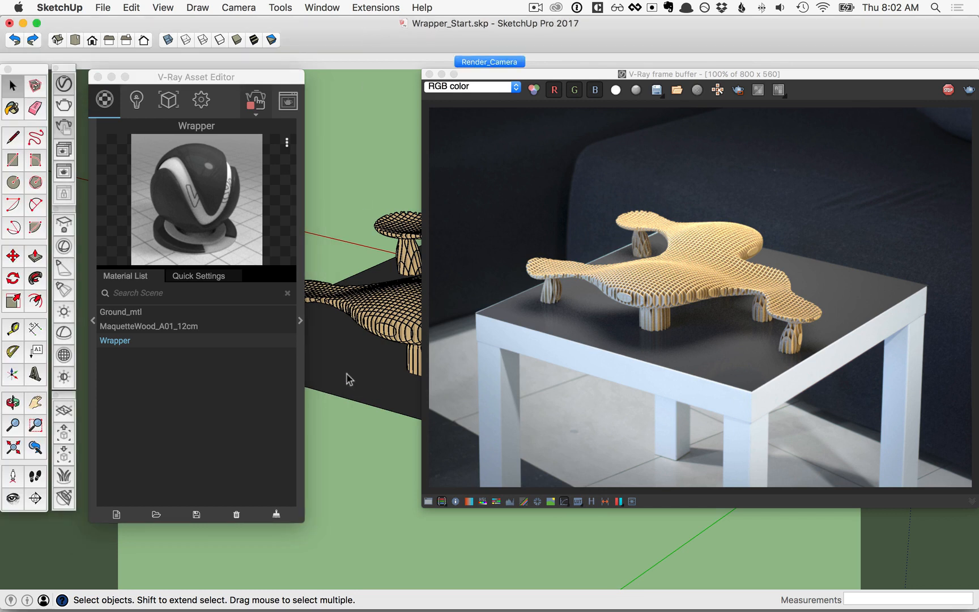
Assign the Wrapper material to the selected ground plane via Apply To Selection.
right_click(115, 341)
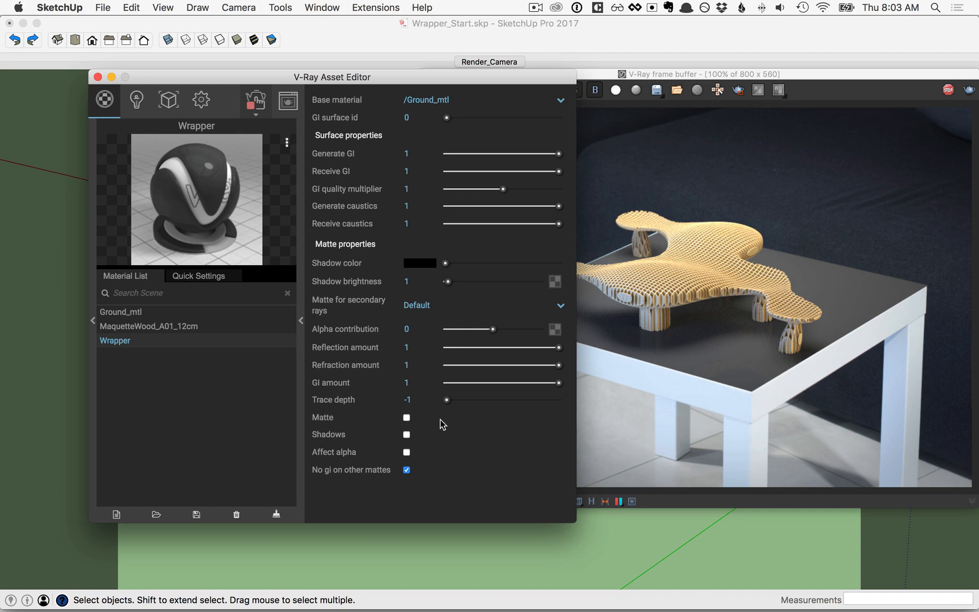
Enable Matte and Shadows on the Wrapper and test the Shadow brightness slider, re-rendering.
click(407, 418)
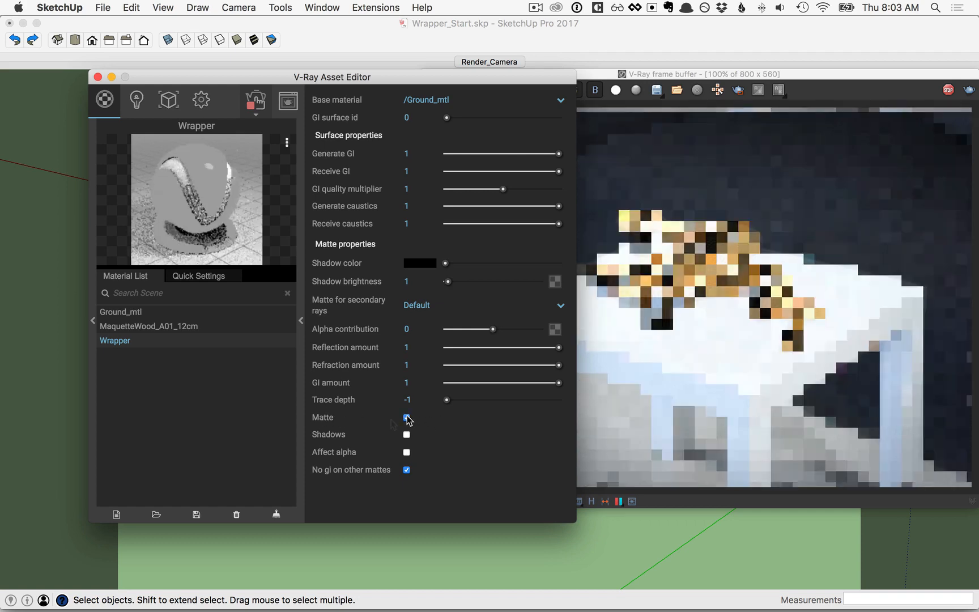
click(407, 417)
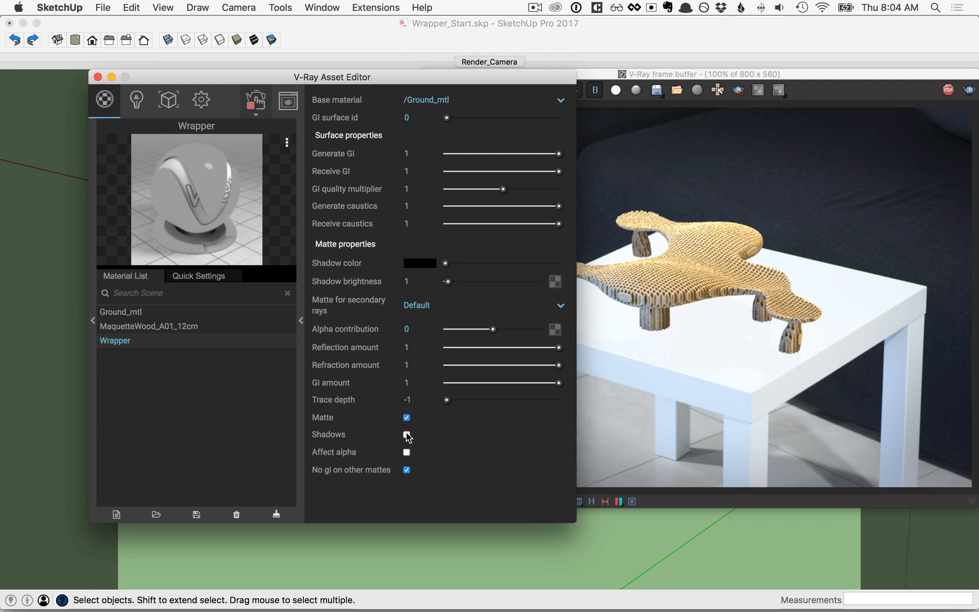
click(406, 434)
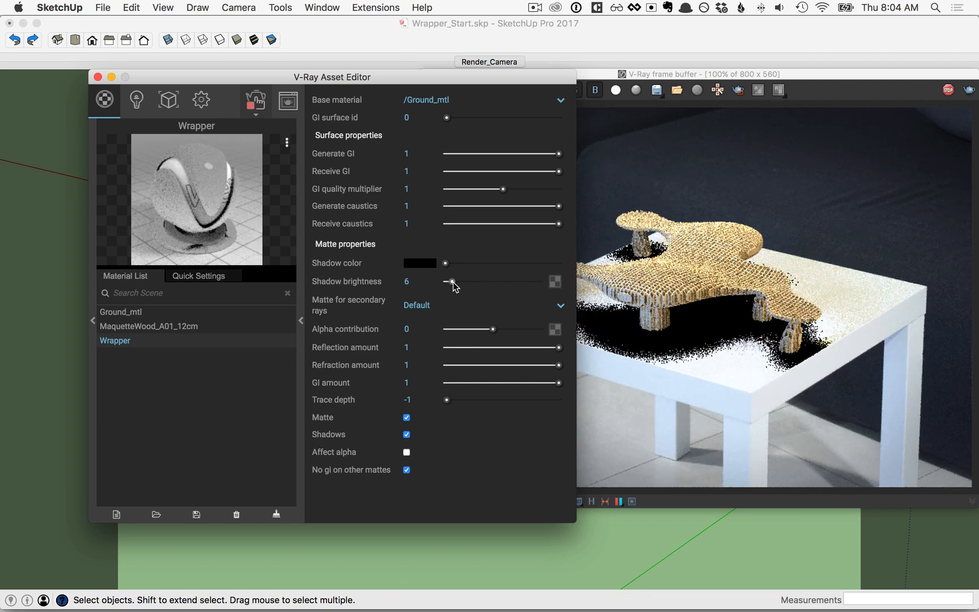
drag(453, 281, 447, 281)
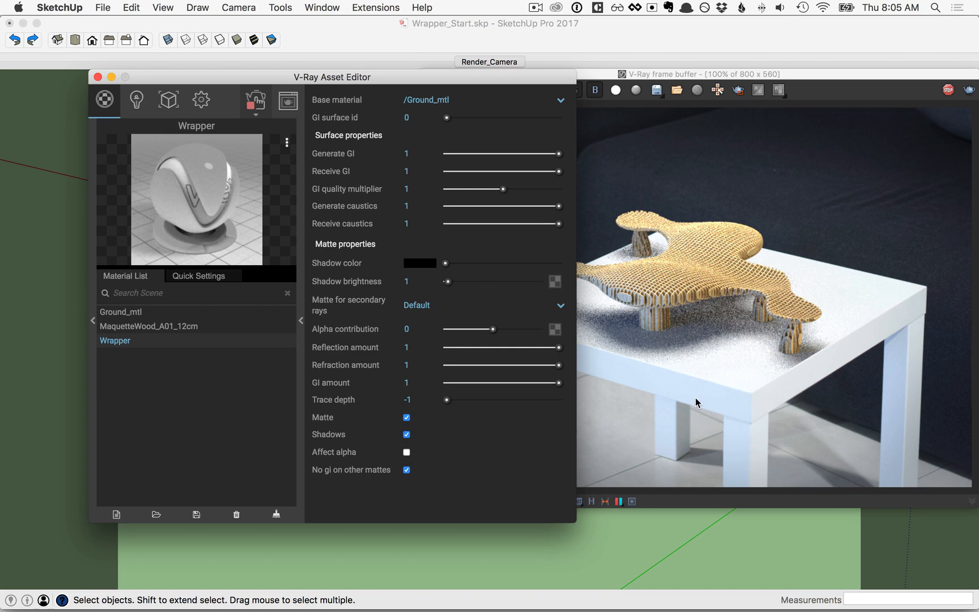
mouse_move(792, 352)
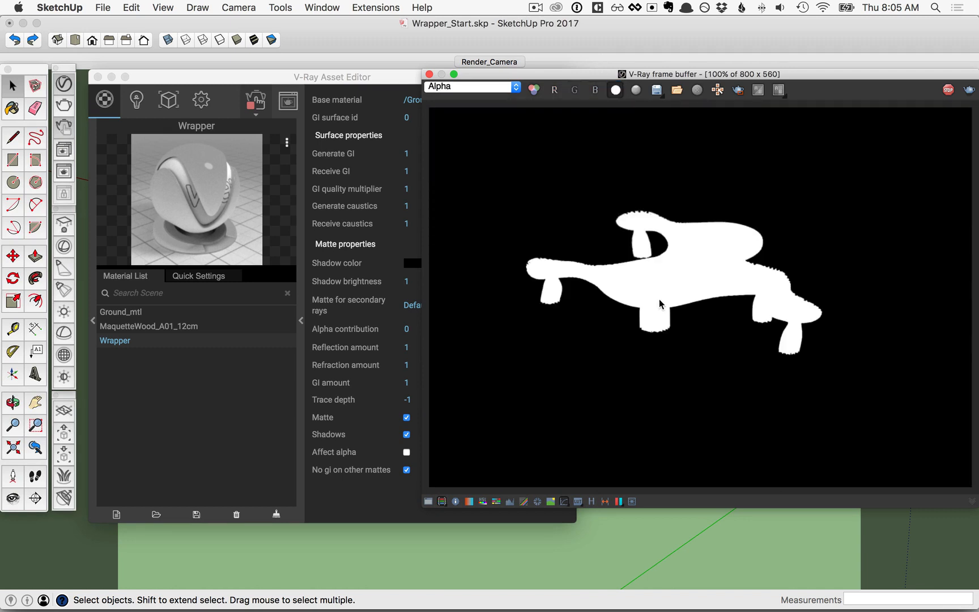
mouse_move(591, 373)
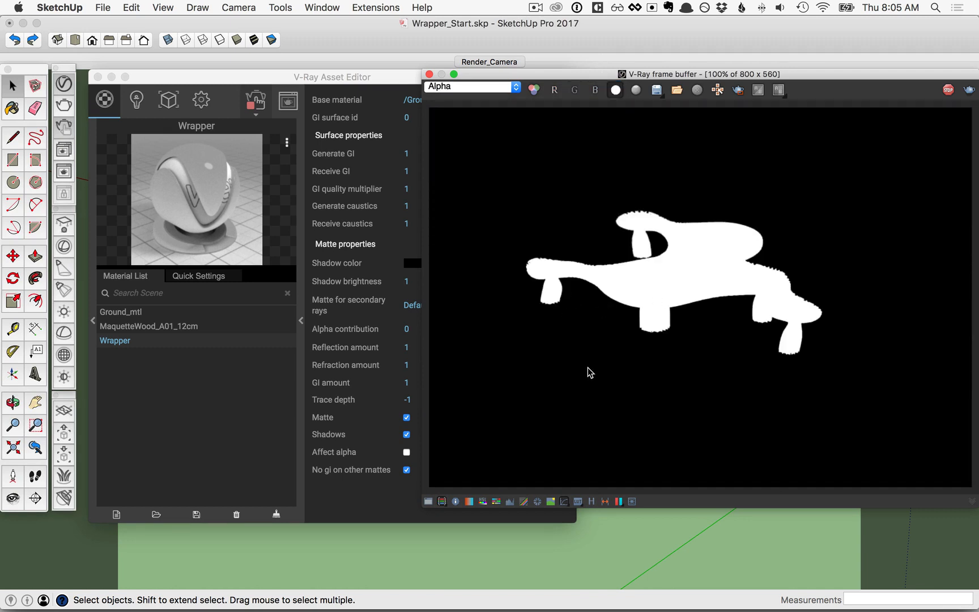
mouse_move(518, 284)
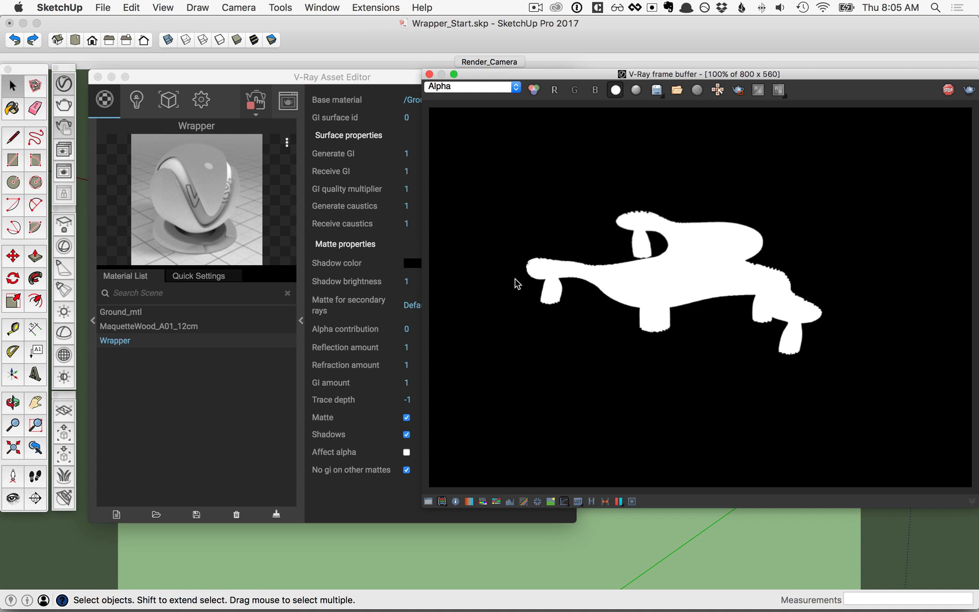
mouse_move(597, 245)
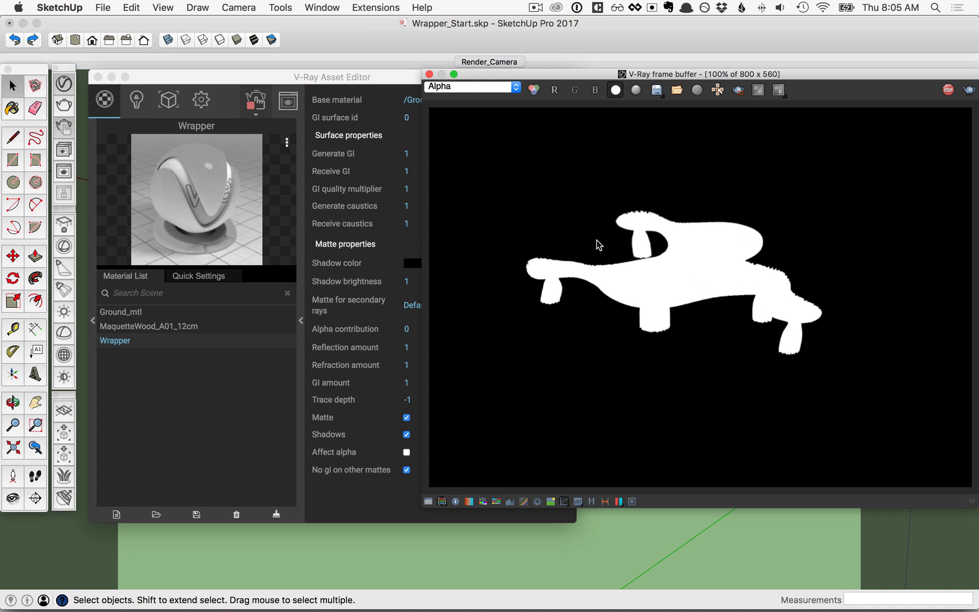
mouse_move(614, 253)
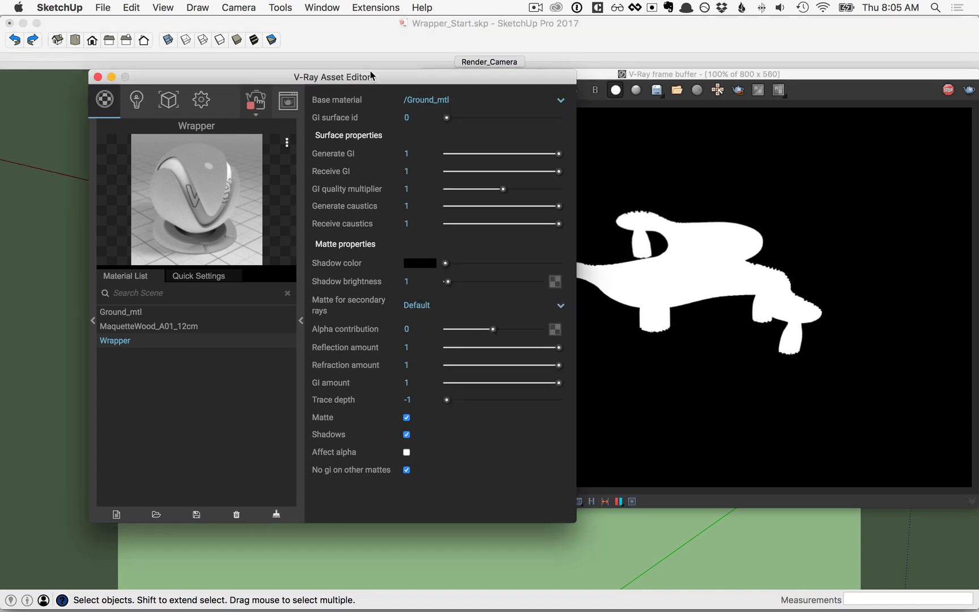
mouse_move(349, 335)
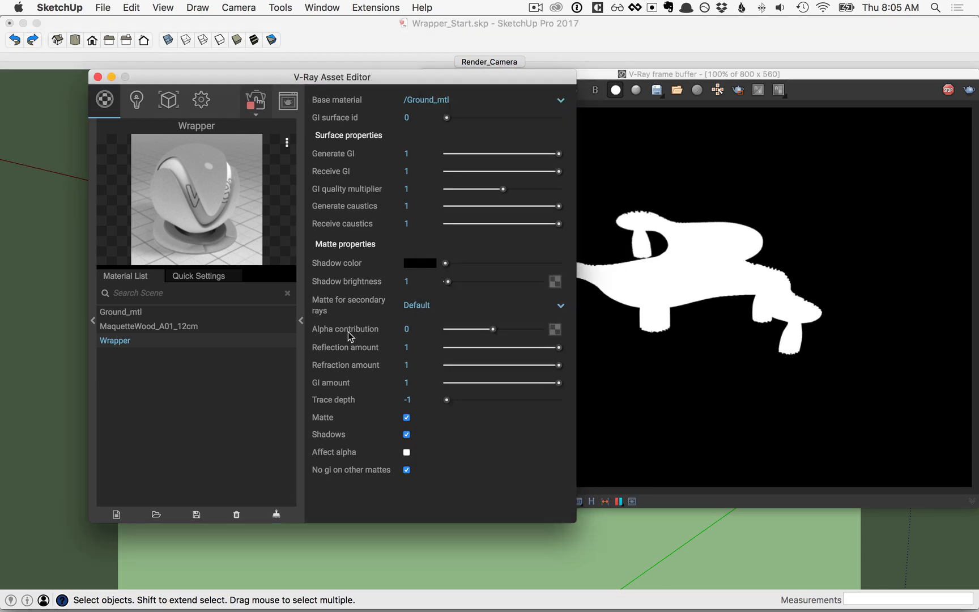
mouse_move(492, 335)
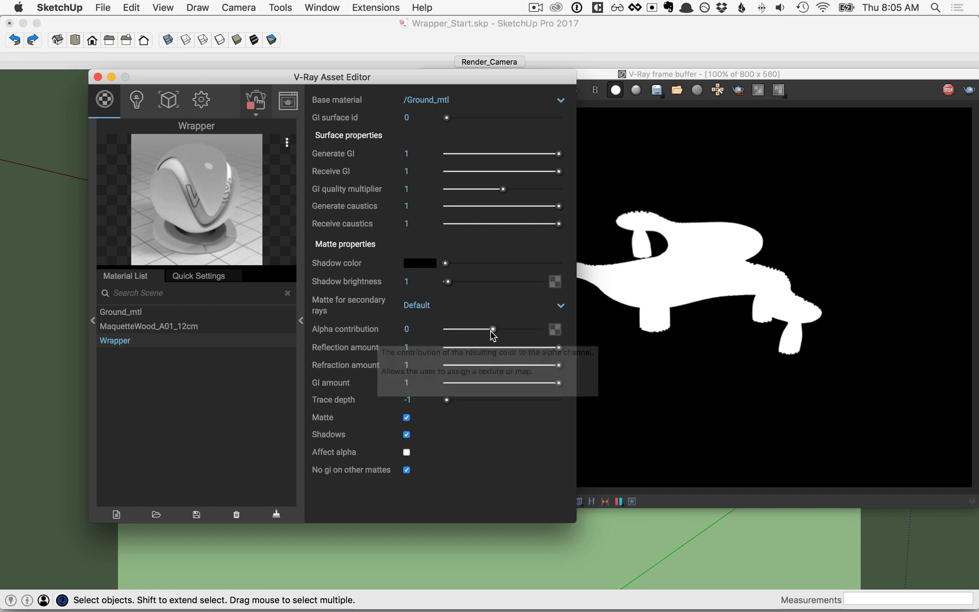
Set Alpha contribution to -1 with Affect alpha on, then return the frame buffer to RGB color.
drag(491, 329, 443, 329)
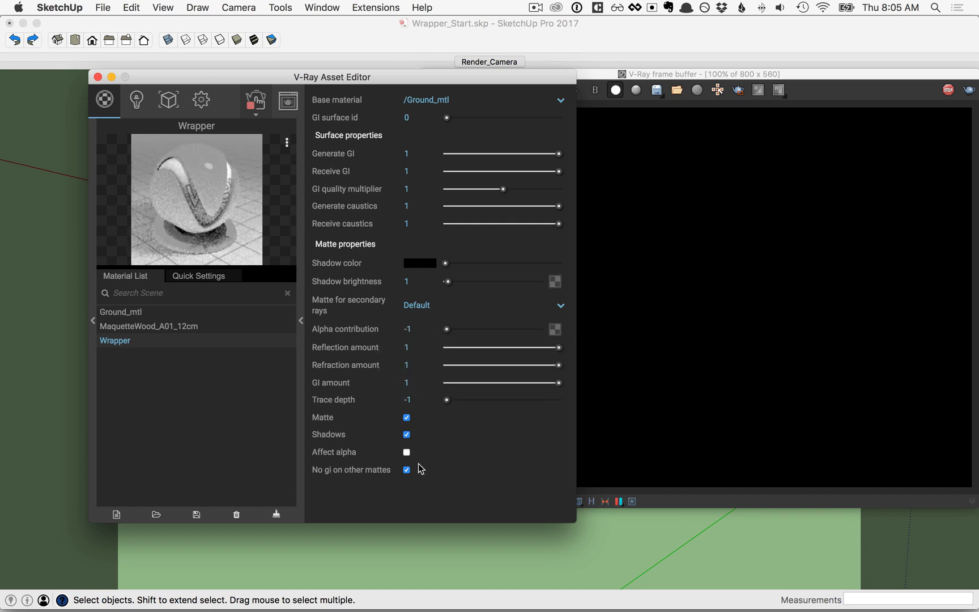
click(407, 452)
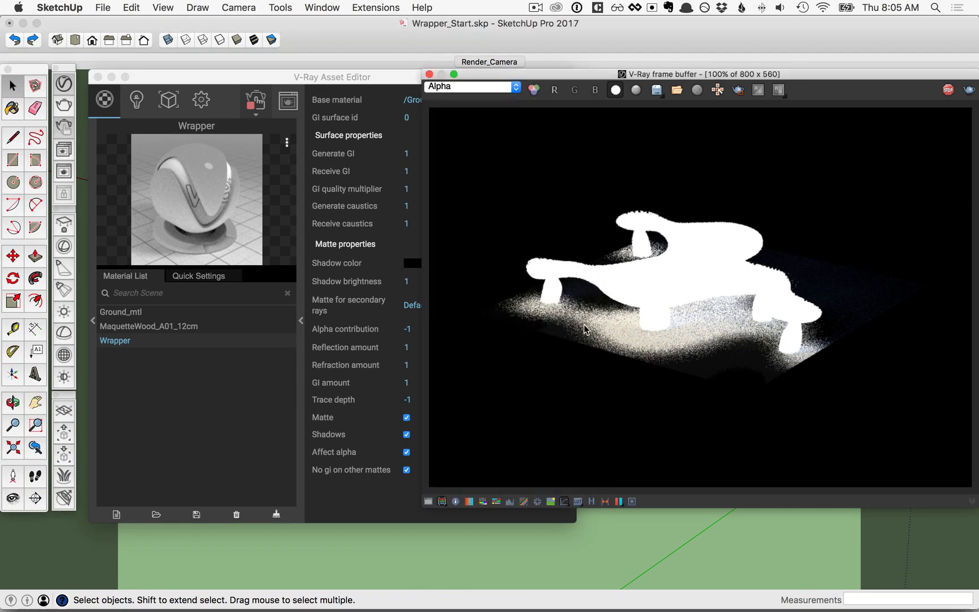
click(616, 91)
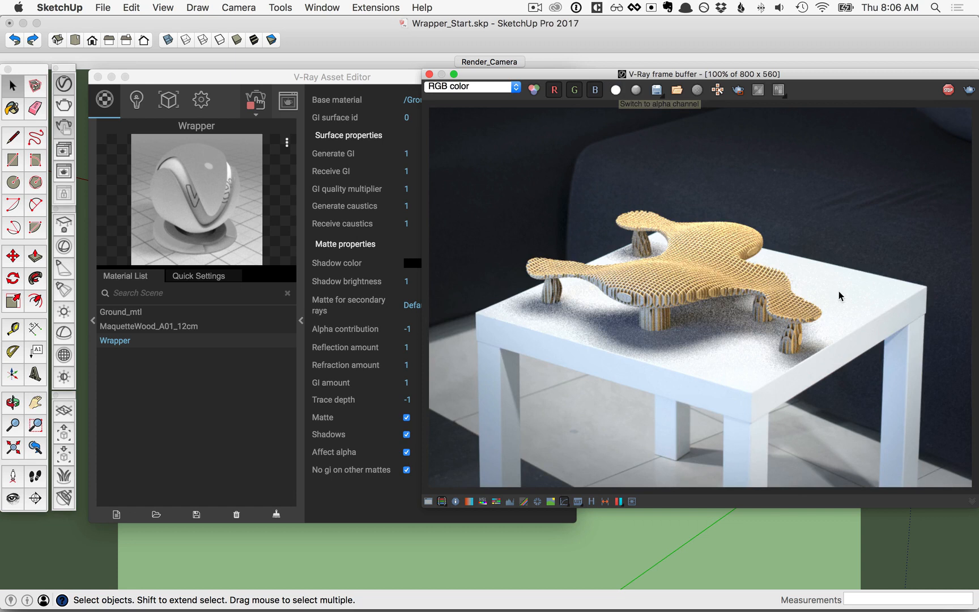
mouse_move(662, 106)
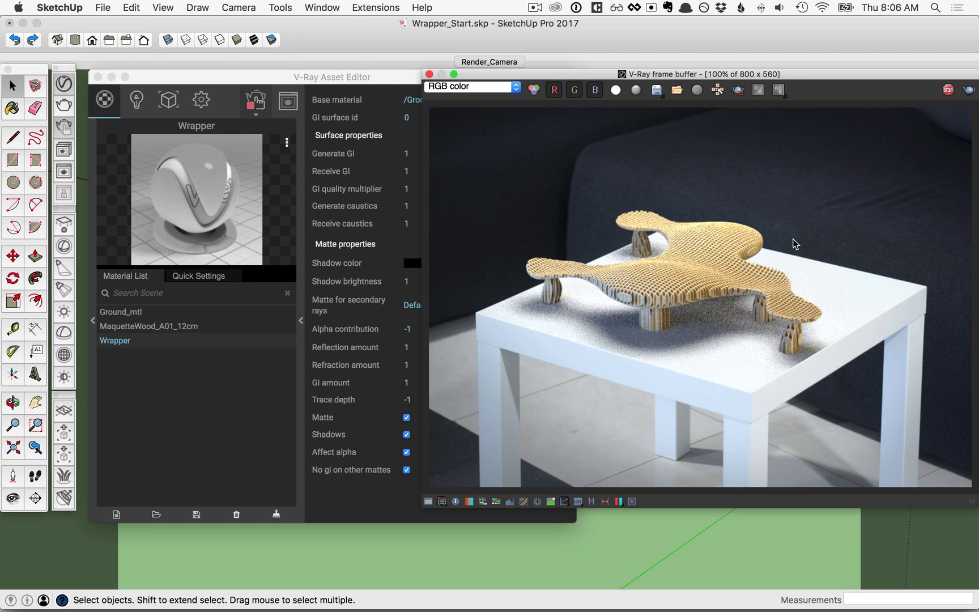
mouse_move(734, 407)
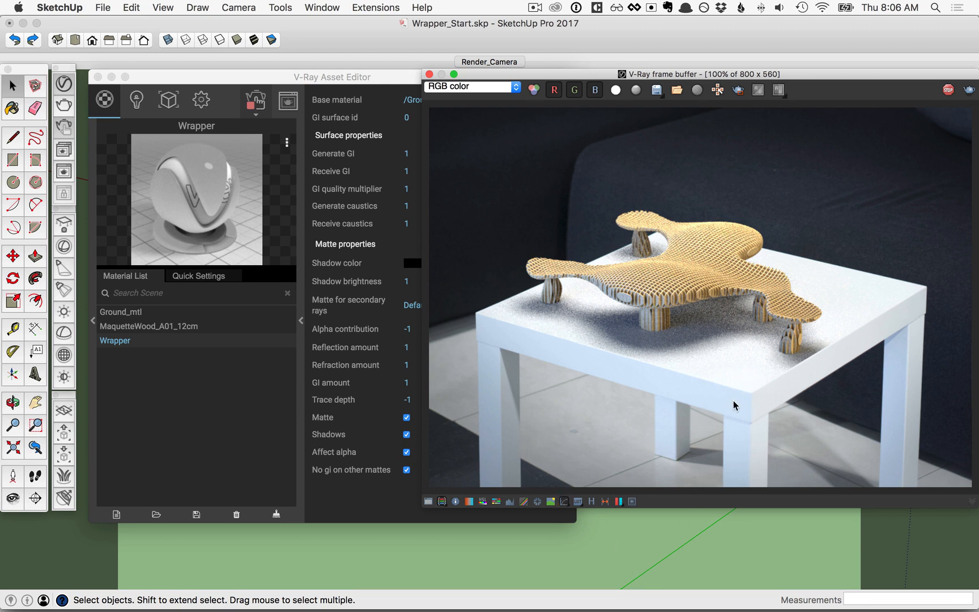
mouse_move(886, 258)
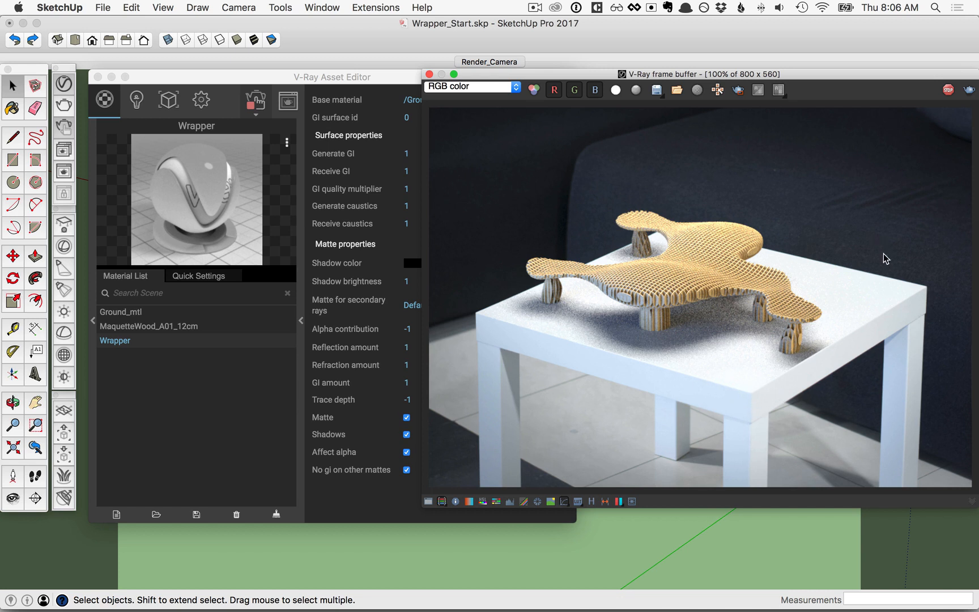
mouse_move(850, 248)
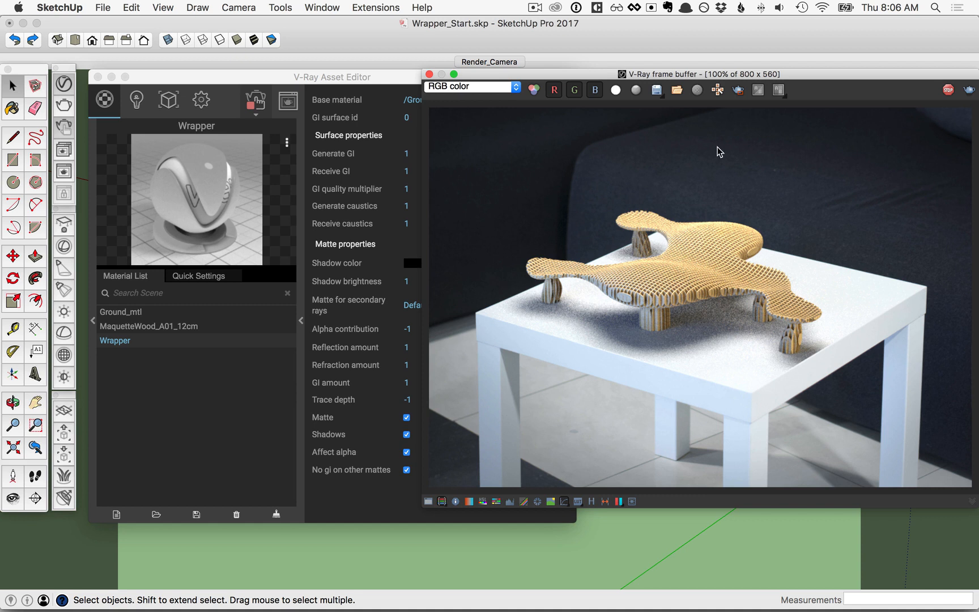
mouse_move(899, 315)
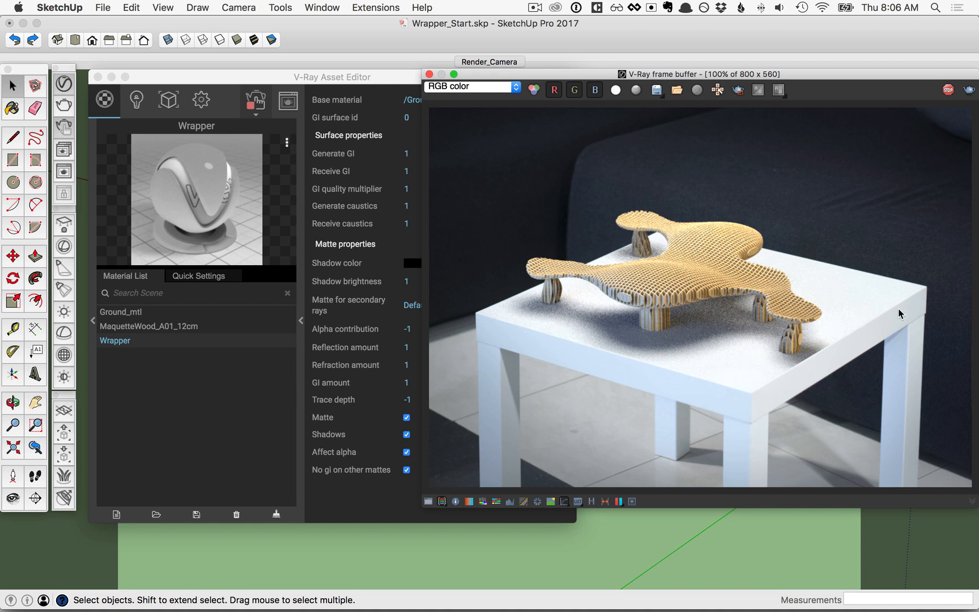